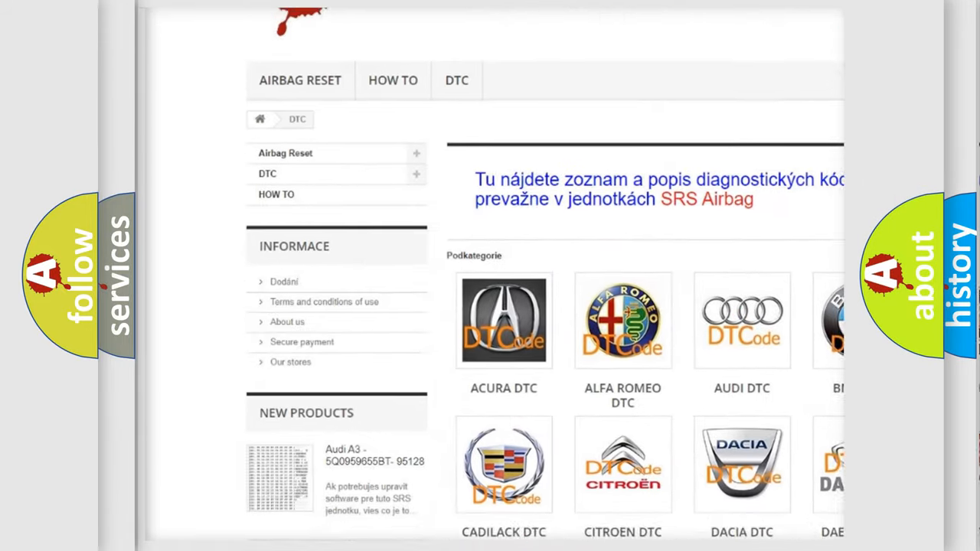
{"action": "scroll", "scroll_direction": "down", "scroll_amount": 3}
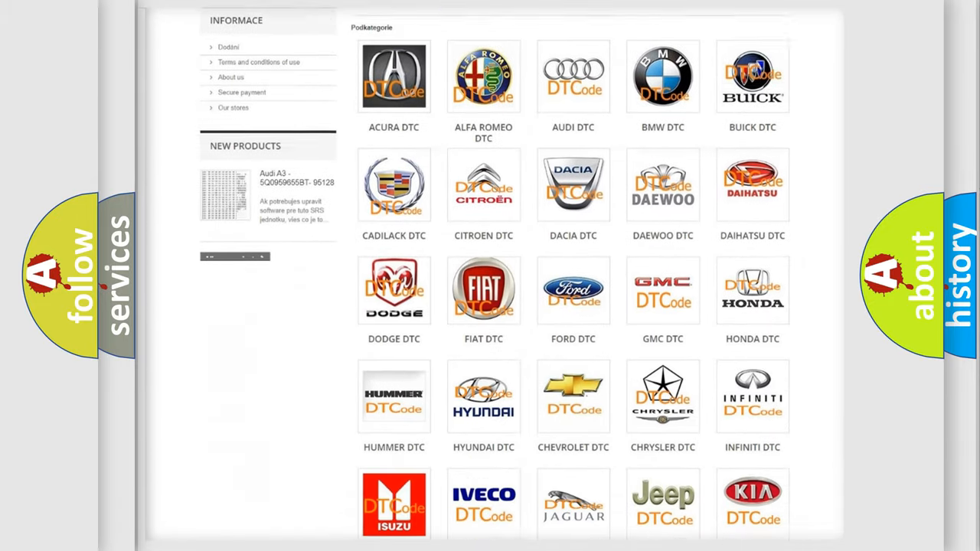
{"action": "scroll", "scroll_direction": "down", "scroll_amount": 3}
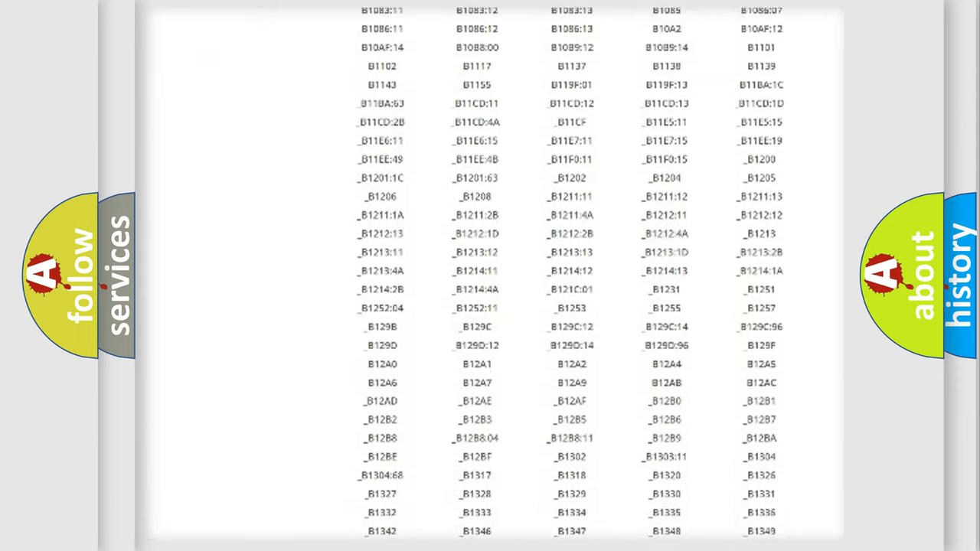
{"action": "scroll", "scroll_direction": "down", "scroll_amount": 3}
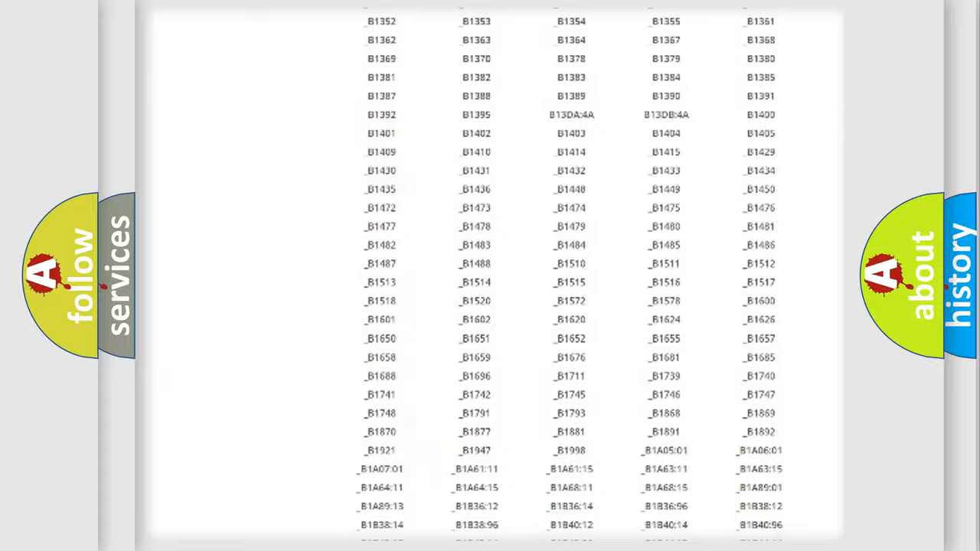